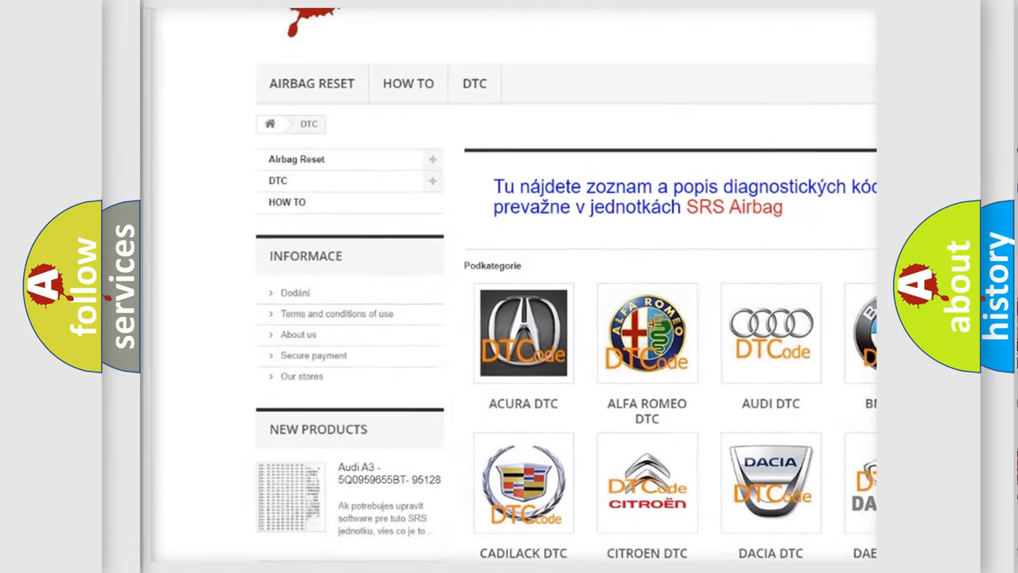
scroll("down", 3)
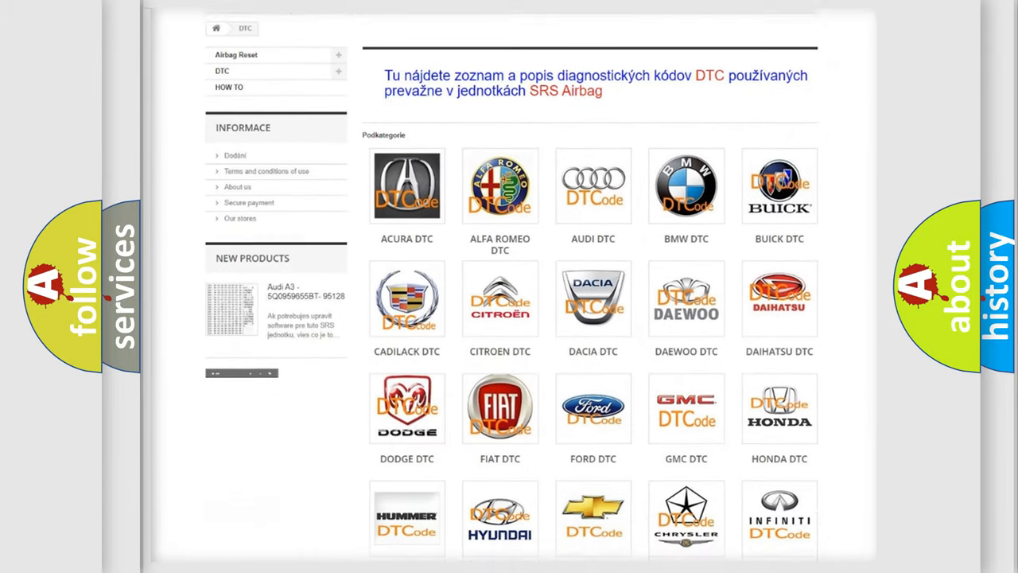
scroll("down", 3)
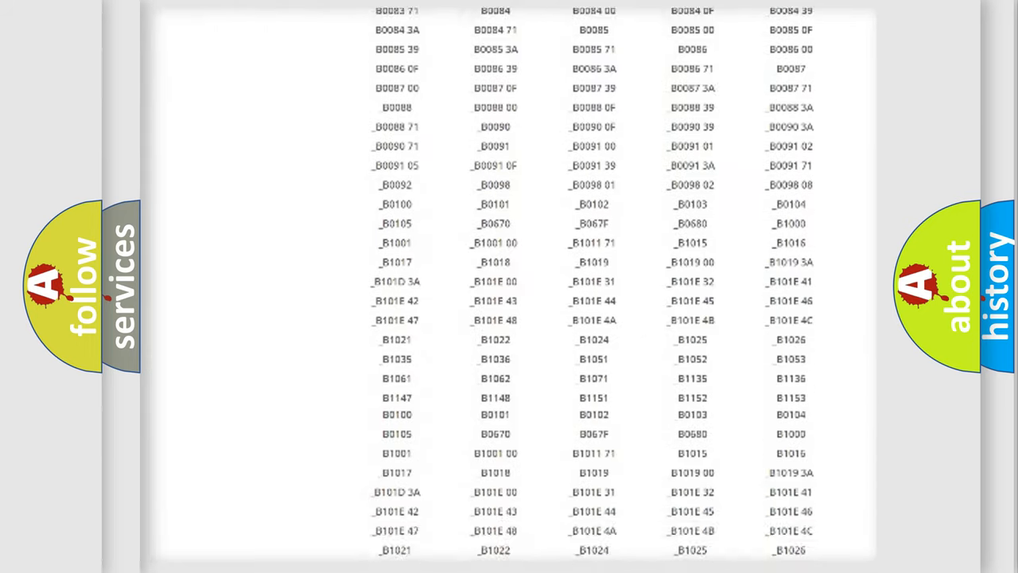
scroll("up", 3)
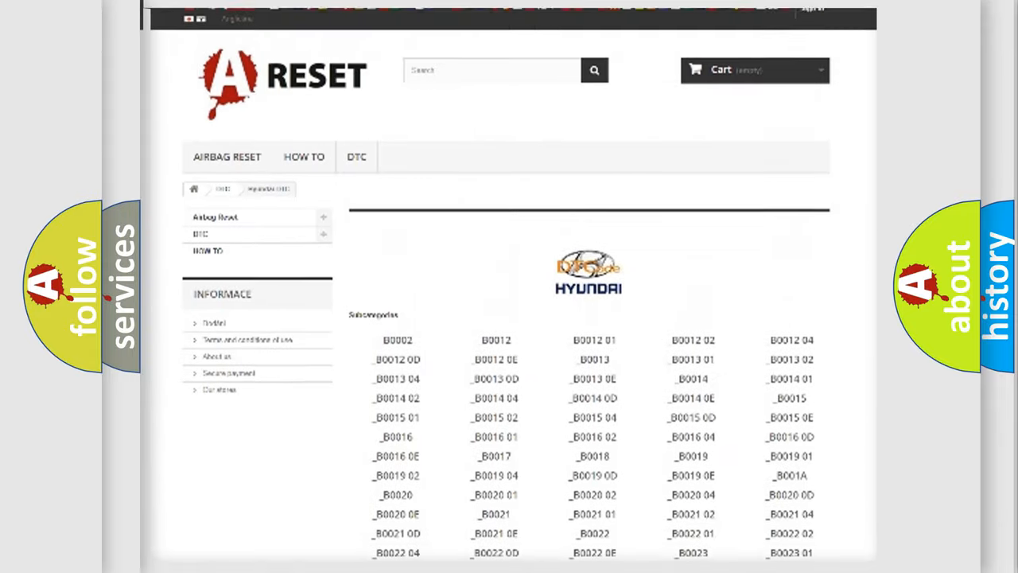